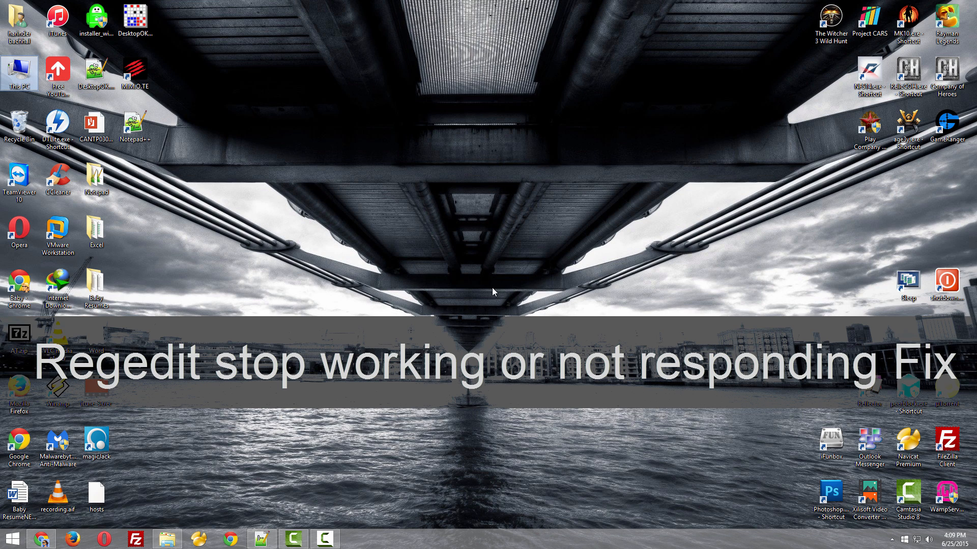
mouse_move(299, 345)
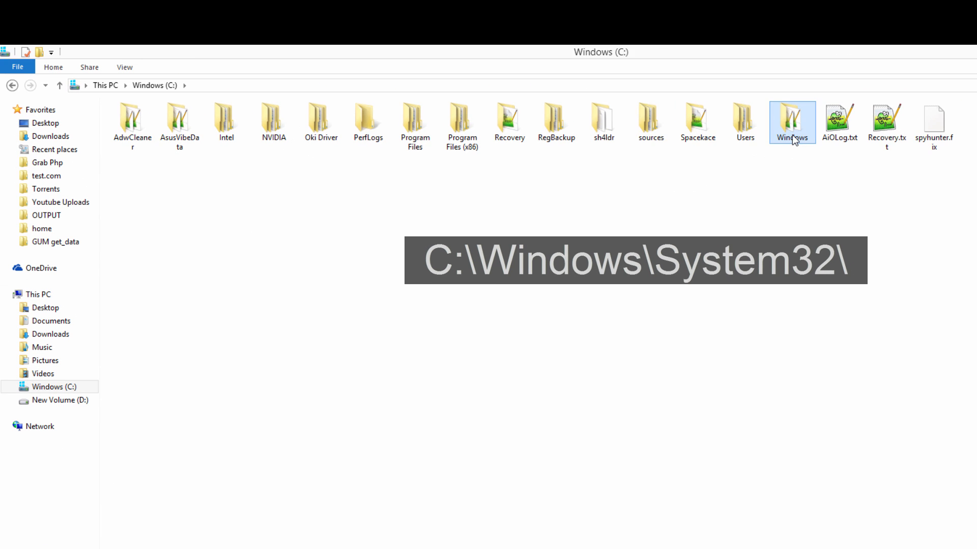
Step: Navigate into C:\Windows\System32 and scroll to regedt32.exe
double_click(791, 122)
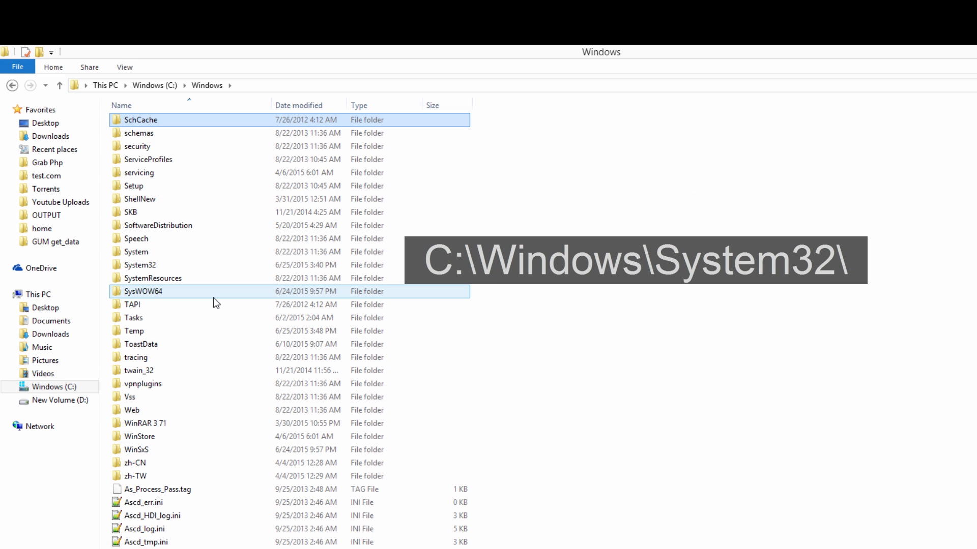
double_click(140, 265)
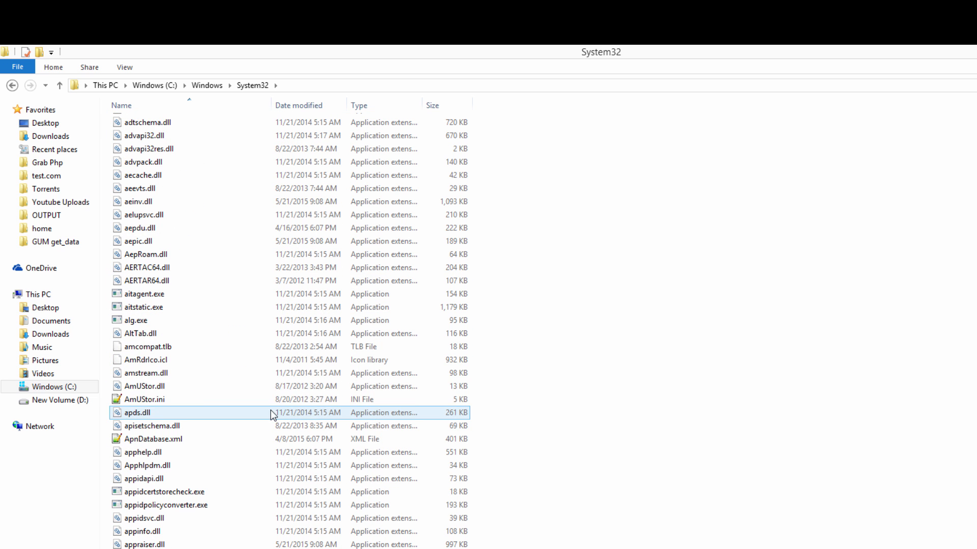
click(127, 401)
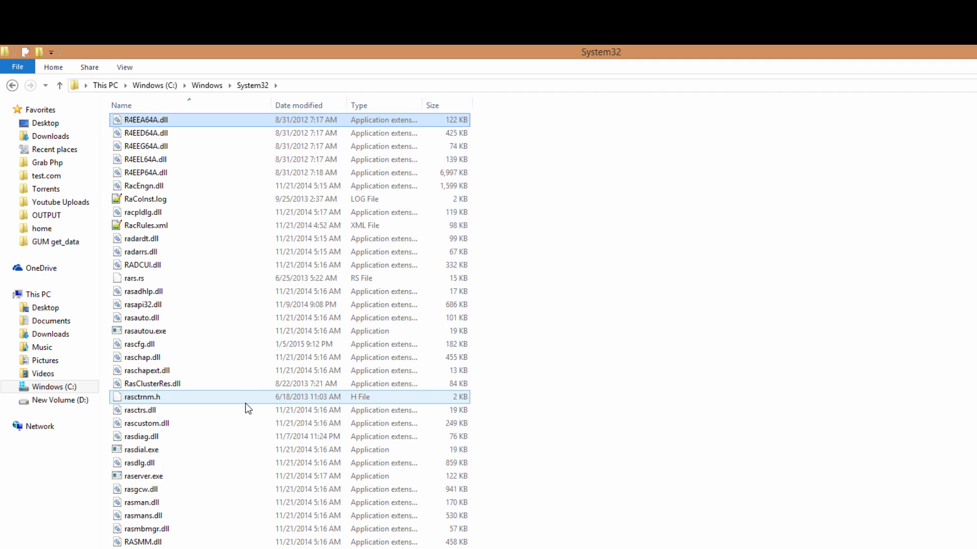
scroll(down, 3)
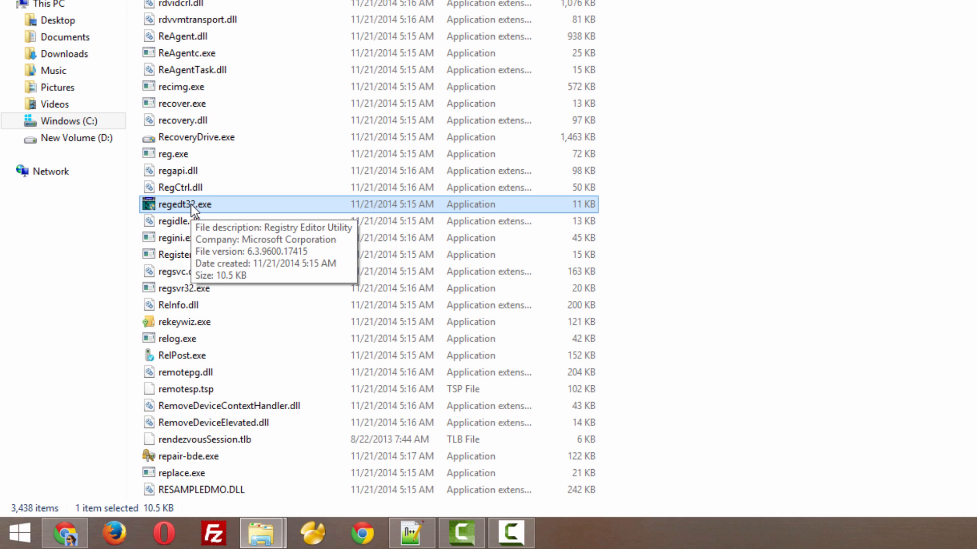
Step: Copy regedt32.exe and bring up the desktop menu ready to paste it
right_click(192, 203)
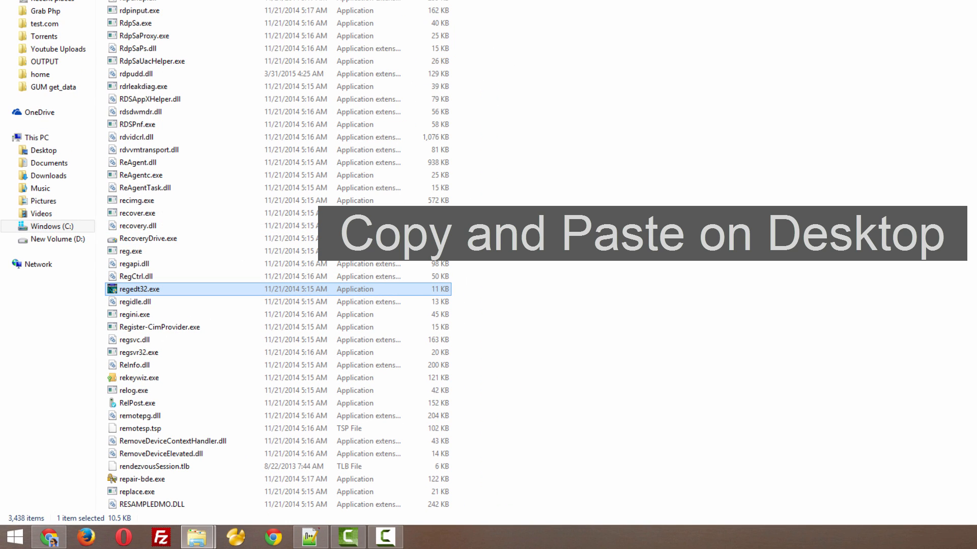
right_click(126, 289)
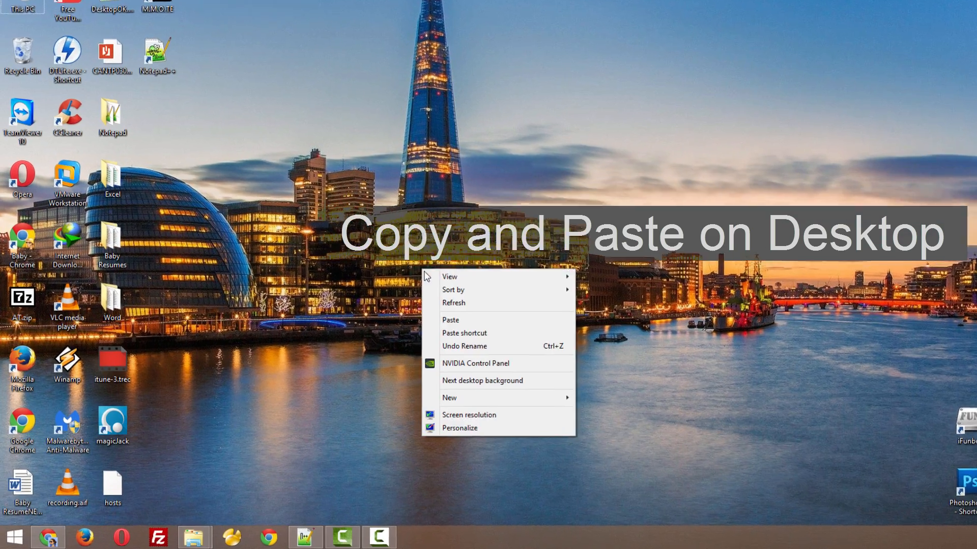
Step: Paste regedt32.exe onto the desktop, launch Registry Editor from it, then close it
click(449, 320)
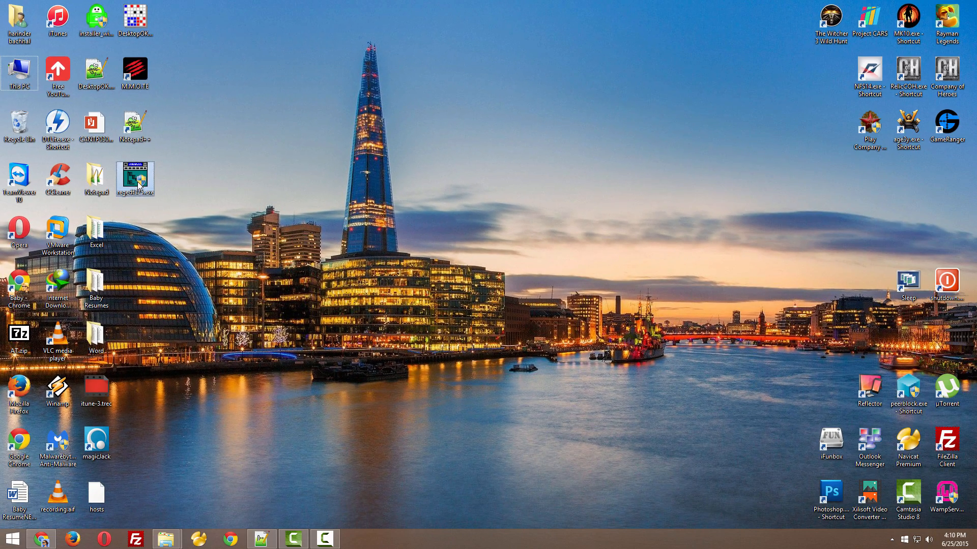
double_click(135, 178)
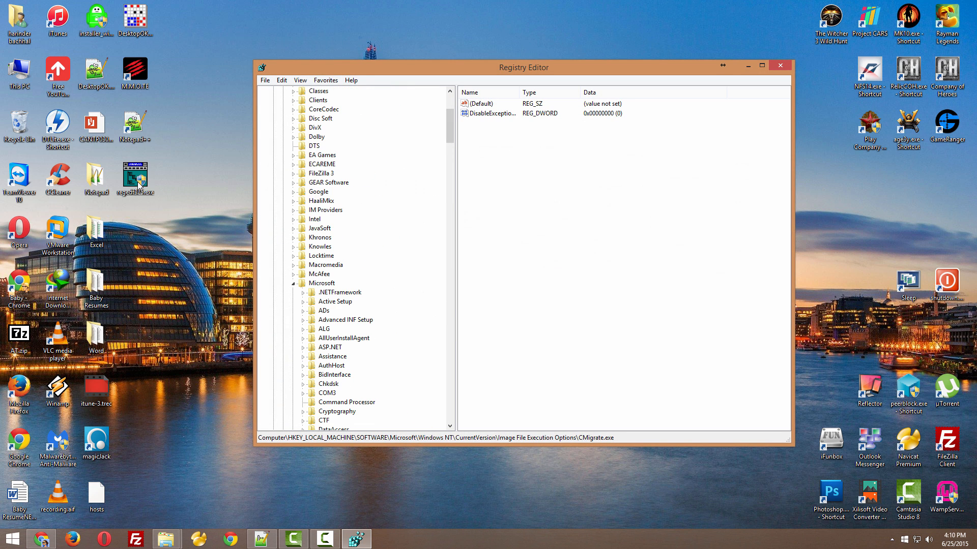
click(779, 65)
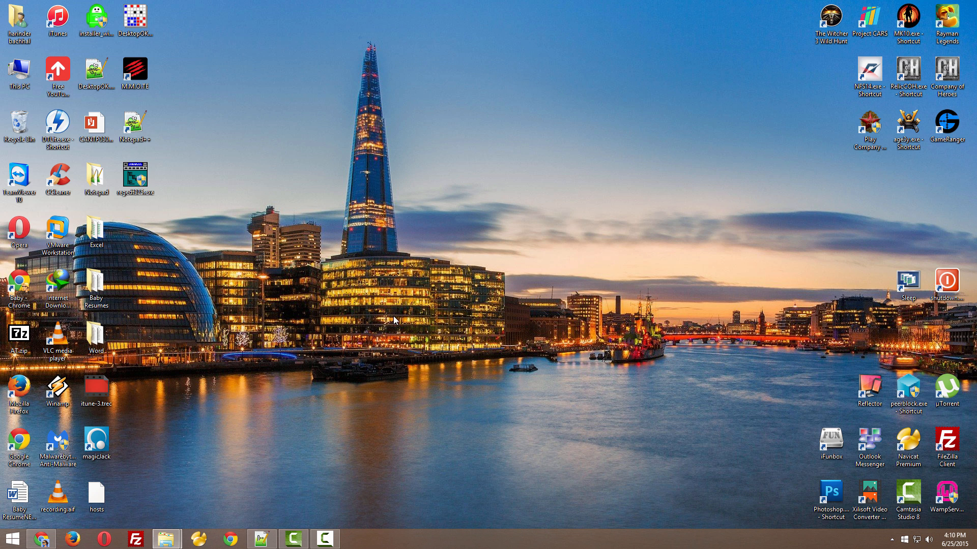
mouse_move(364, 339)
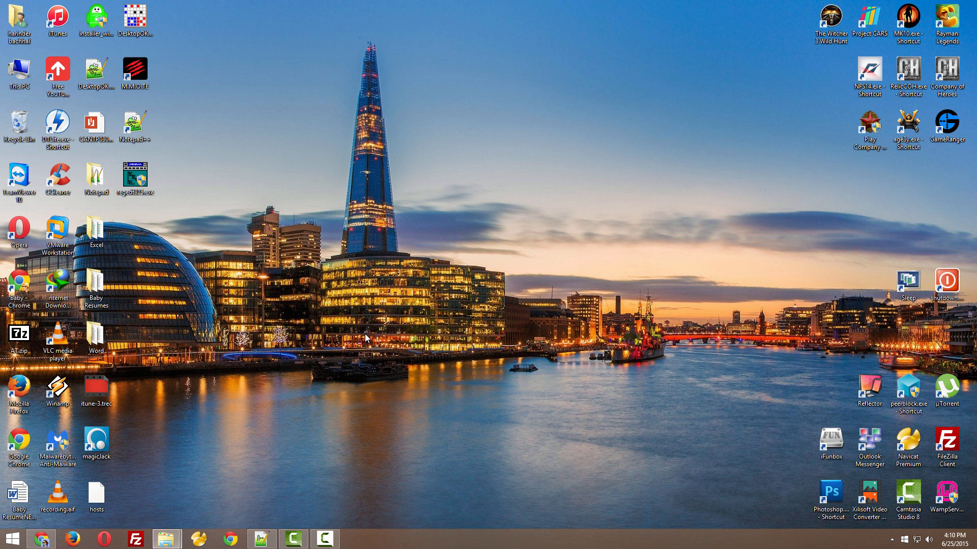